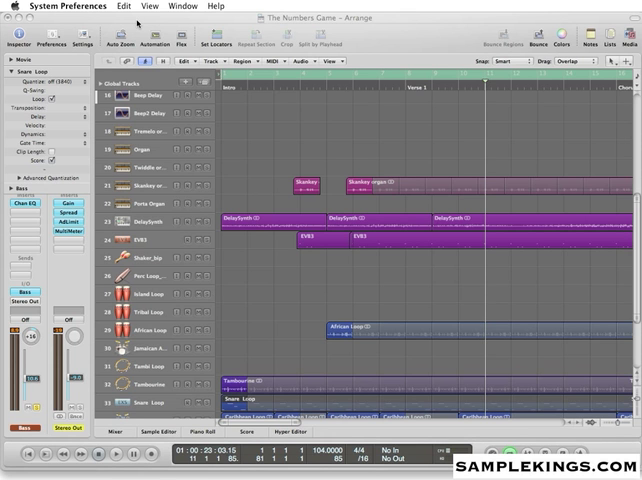
pyautogui.moveTo(308, 164)
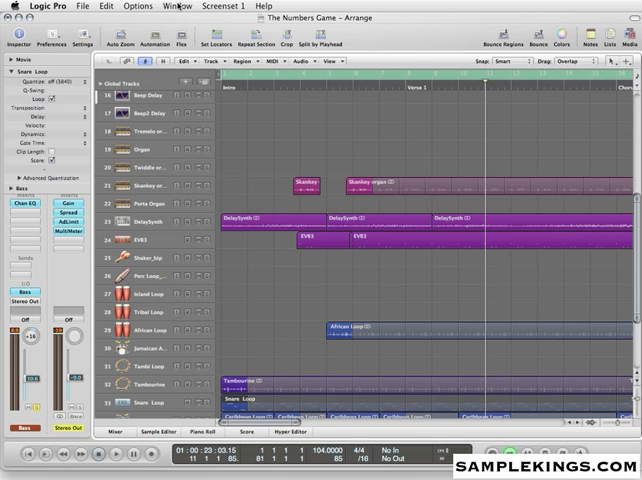
# Step: Show the Window menu's list of available editor and mixer windows
pyautogui.click(178, 6)
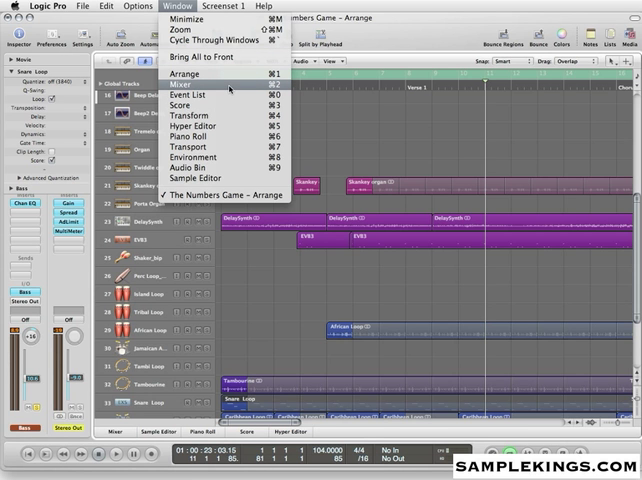
# Step: Open the Mixer and look across the Numbers Game channel strips
pyautogui.click(178, 84)
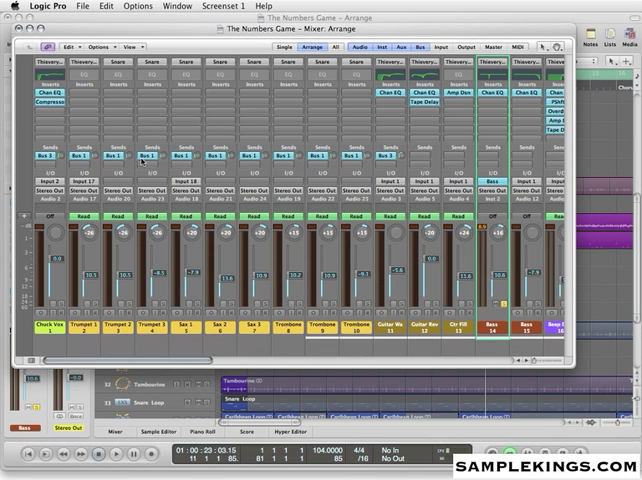
pyautogui.hscroll(3)
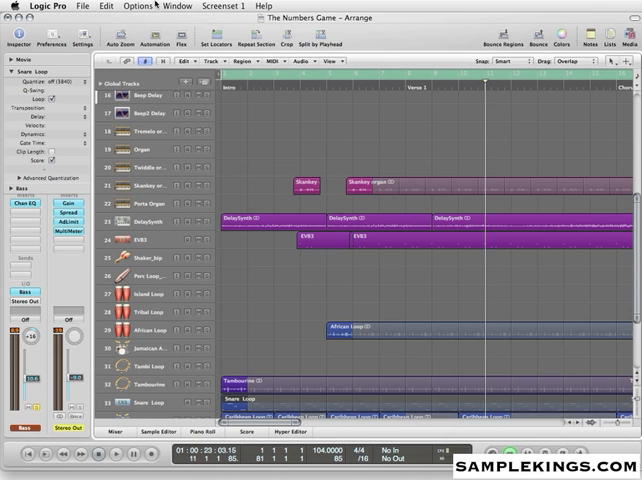
# Step: Open the Snare Loop region's notes in a Piano Roll editor via the Window menu
pyautogui.click(176, 6)
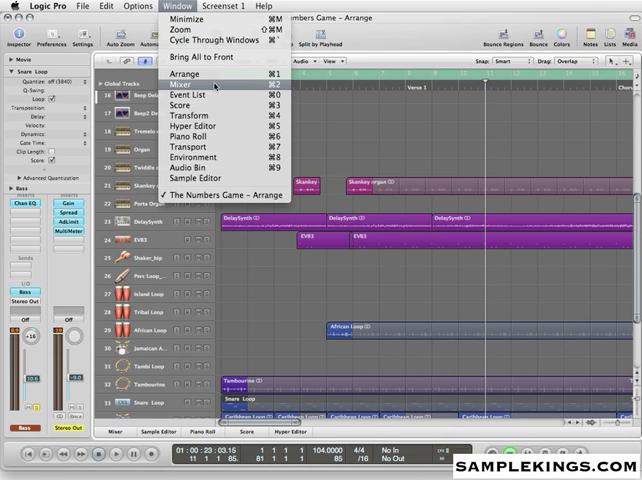
pyautogui.click(190, 94)
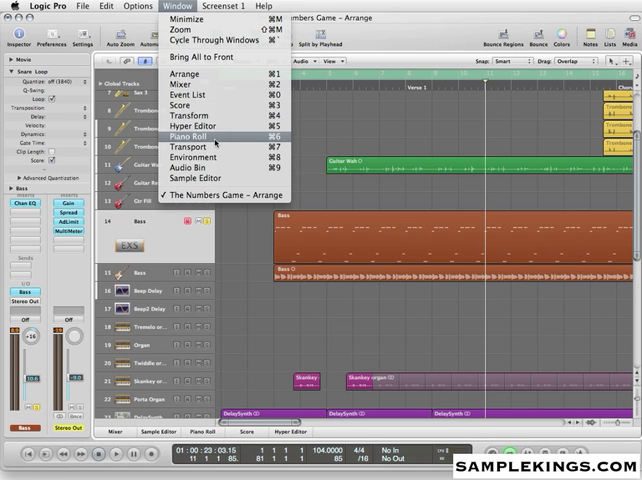
pyautogui.click(188, 136)
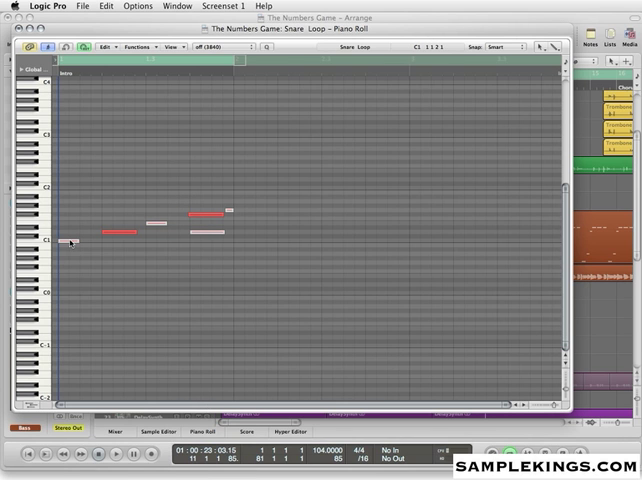
pyautogui.click(128, 230)
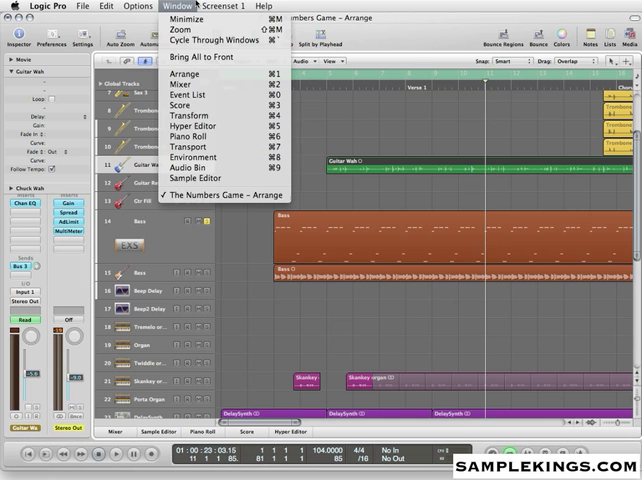
pyautogui.moveTo(196, 128)
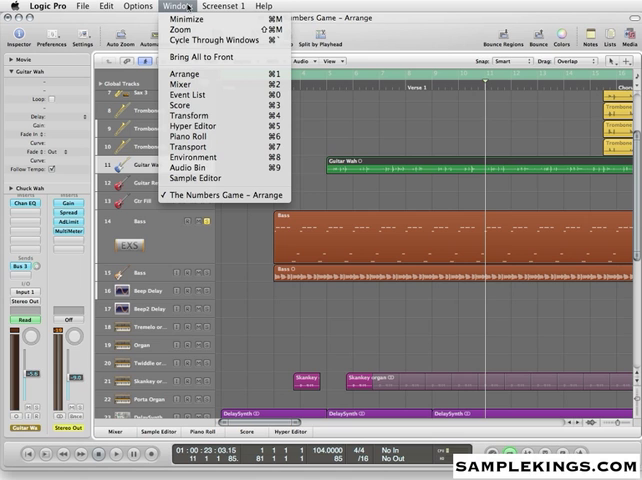
pyautogui.moveTo(190, 136)
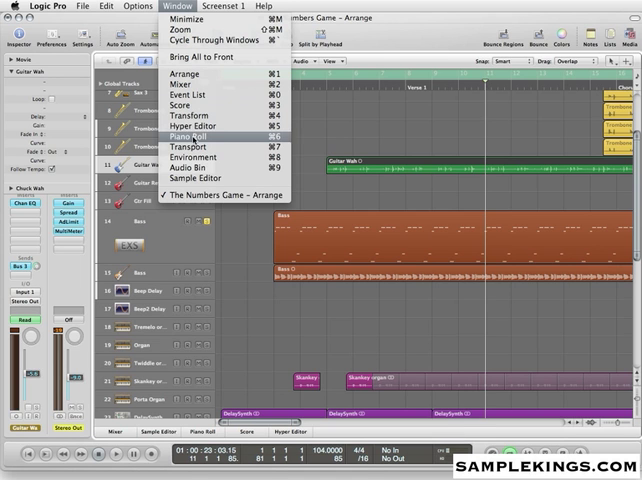
pyautogui.moveTo(200, 178)
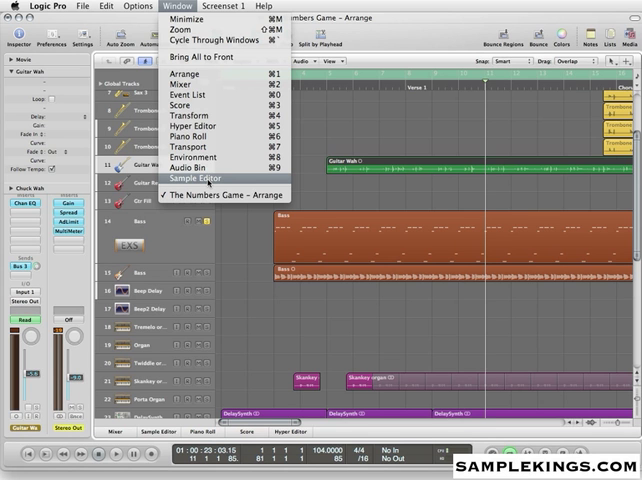
# Step: Show the Guitar Wah audio file's waveform in the Sample Editor
pyautogui.click(204, 178)
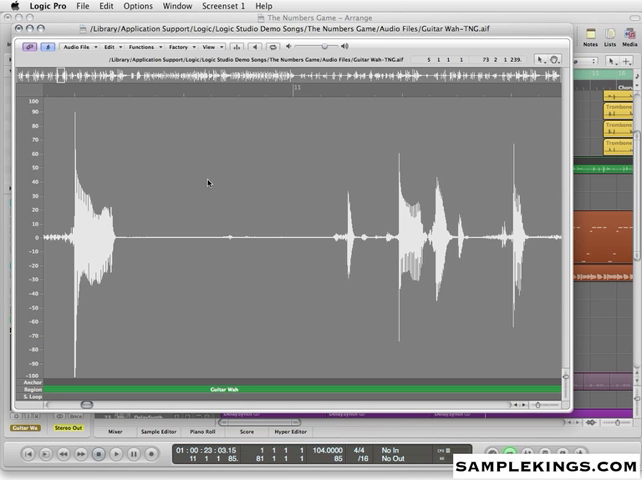
pyautogui.moveTo(220, 312)
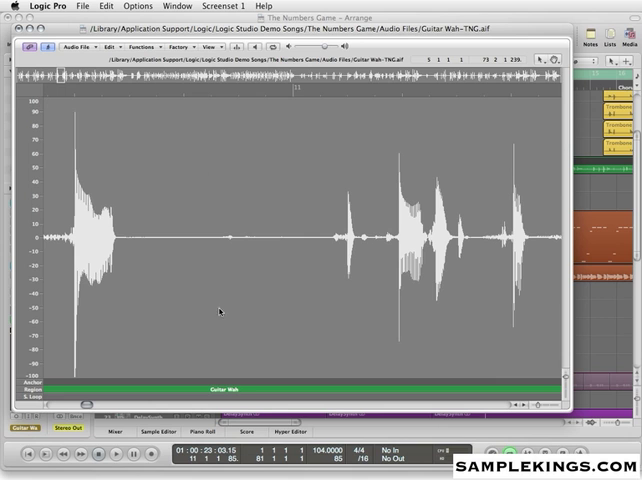
pyautogui.moveTo(68, 400)
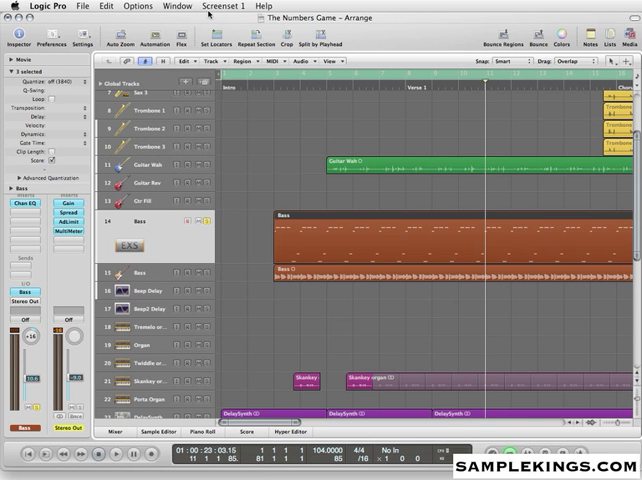
# Step: Show the Window menu's list of editor and project windows again
pyautogui.click(176, 6)
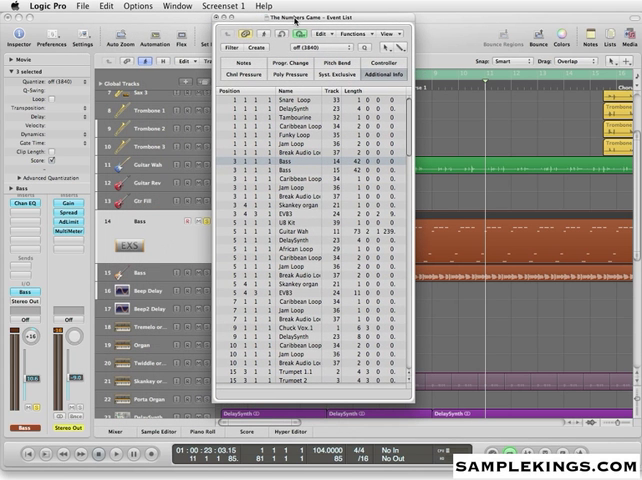
pyautogui.moveTo(296, 20)
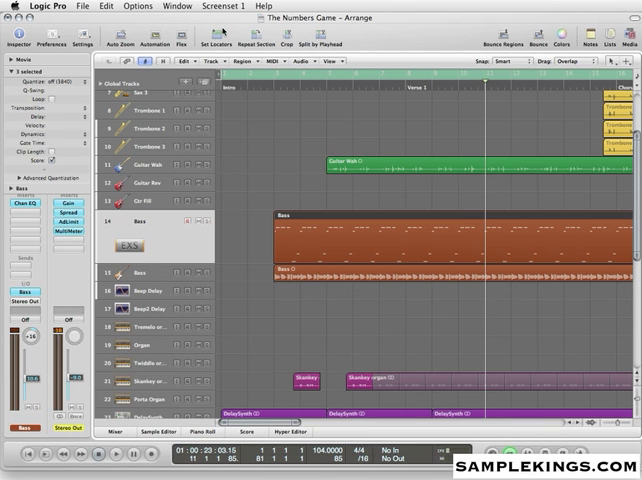
pyautogui.click(176, 4)
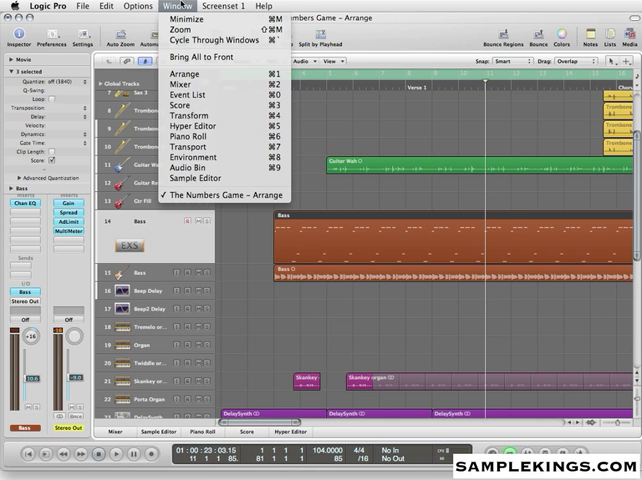
pyautogui.moveTo(188, 96)
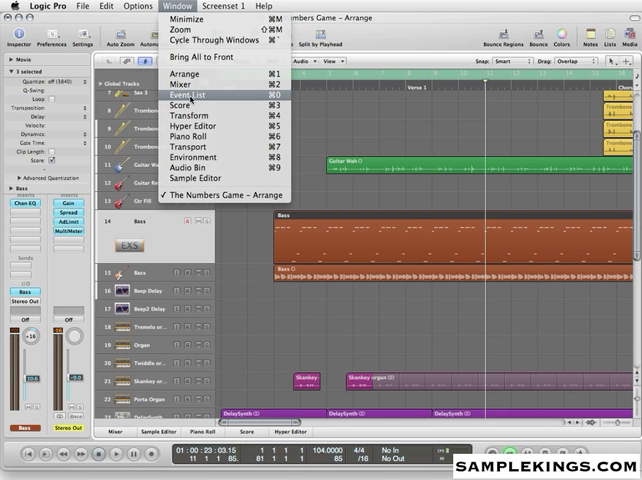
# Step: Open an Event List of a region's note events and scroll through them
pyautogui.click(184, 96)
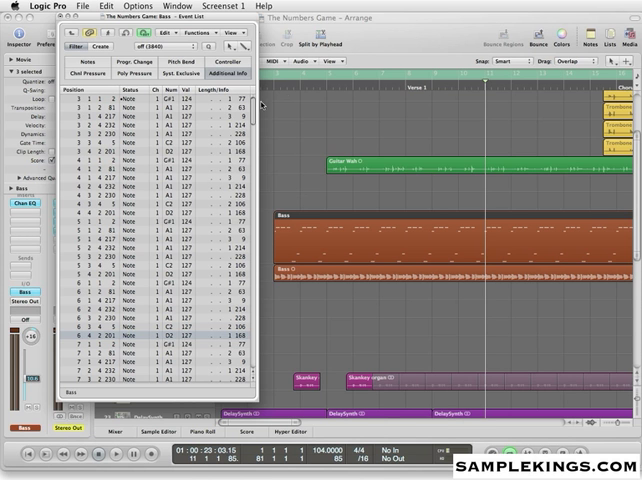
pyautogui.scroll(-3)
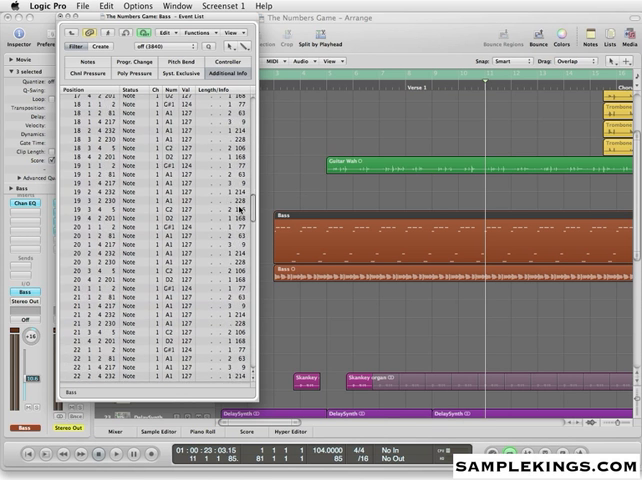
pyautogui.scroll(-3)
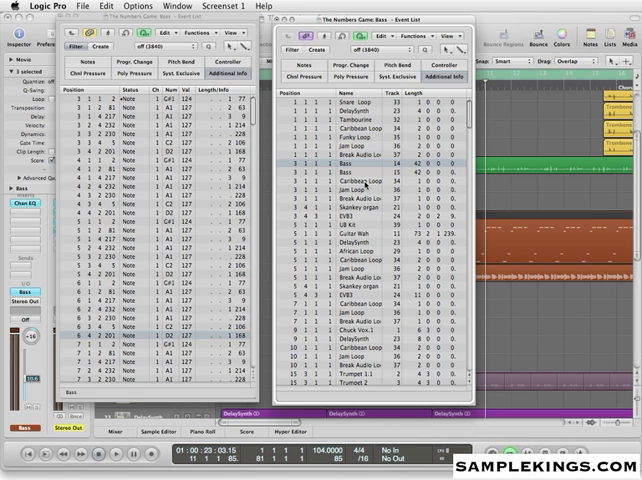
# Step: Select a different region in the Event List to show its two note events
pyautogui.click(360, 178)
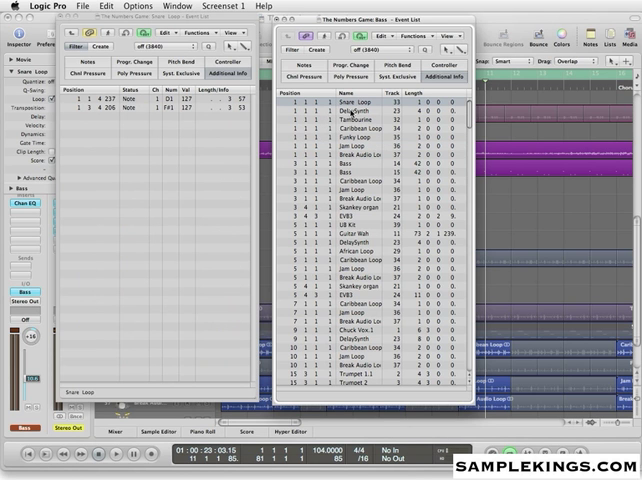
pyautogui.moveTo(162, 170)
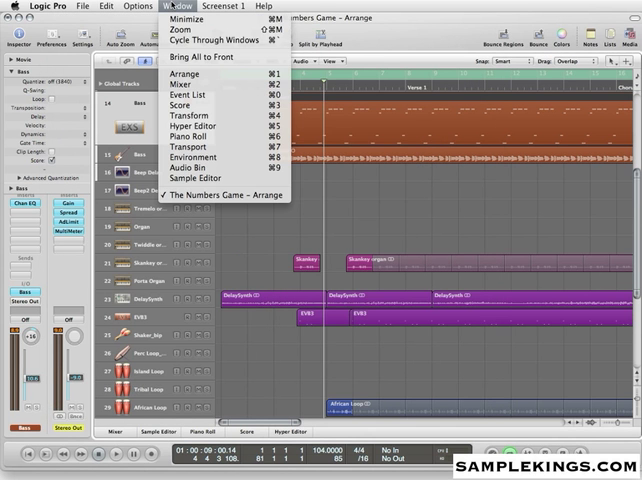
# Step: Open the Mixer, then bring the Numbers Game Arrange window to the front
pyautogui.click(172, 84)
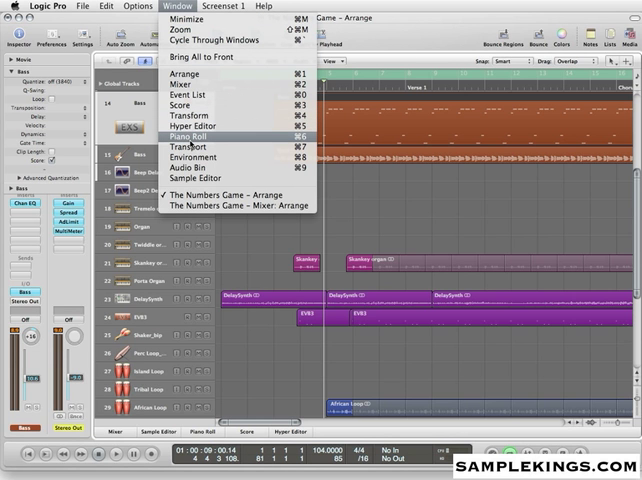
pyautogui.click(184, 140)
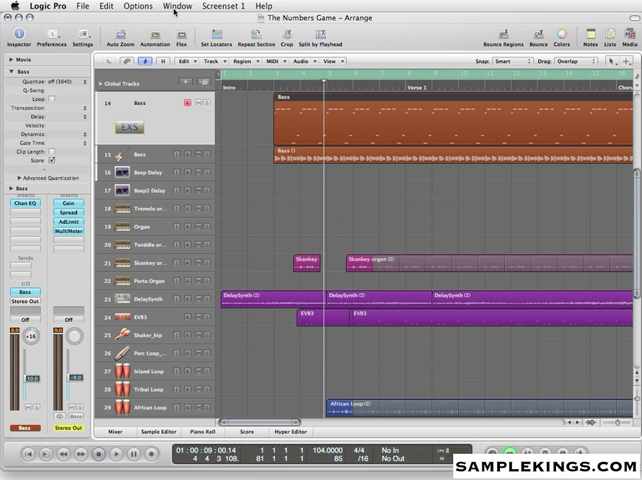
# Step: Open the Bass region as notation in the Score editor via the Window menu
pyautogui.click(176, 6)
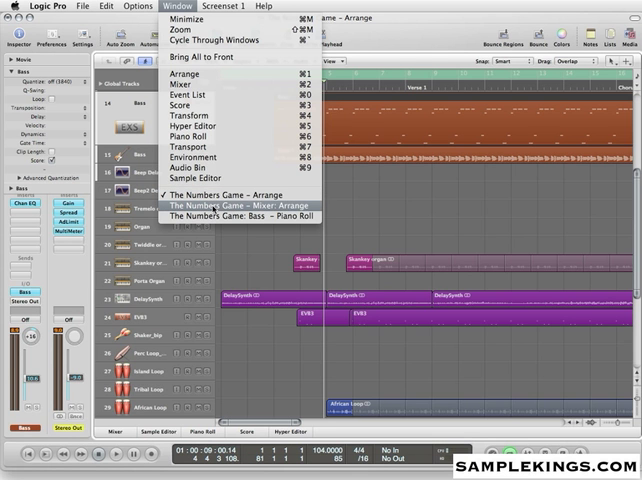
pyautogui.click(240, 204)
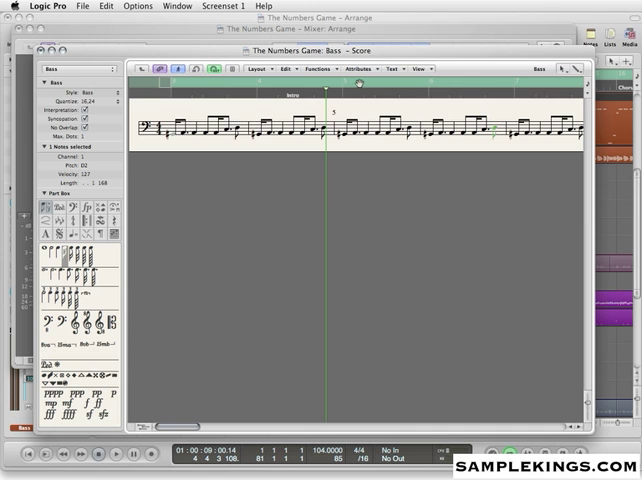
# Step: Change the Bass score's View menu display options
pyautogui.click(412, 68)
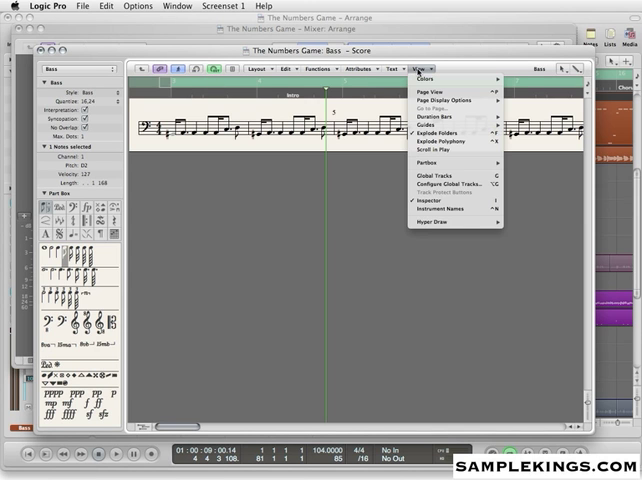
pyautogui.click(410, 68)
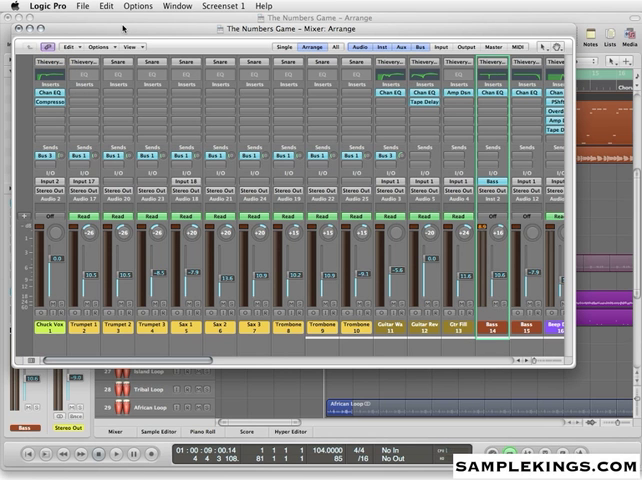
pyautogui.moveTo(122, 28)
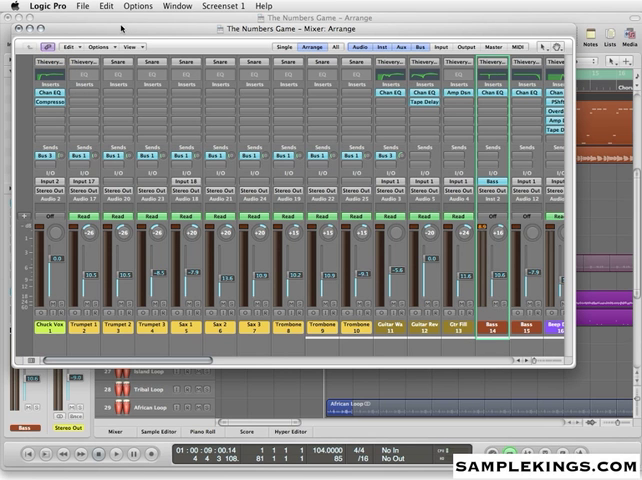